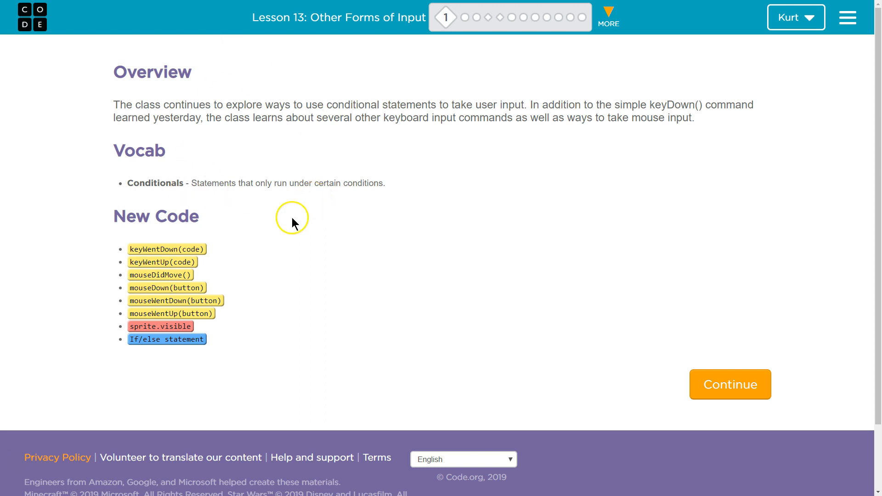
mouse_move(193, 268)
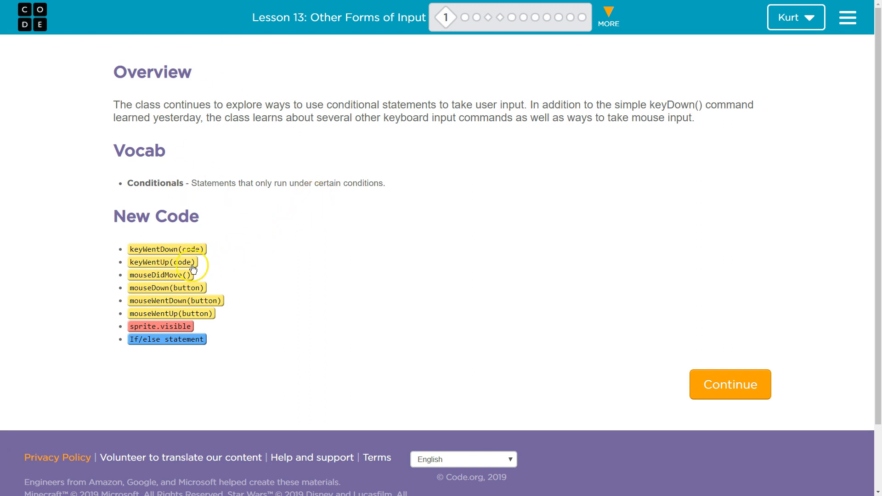
mouse_move(186, 262)
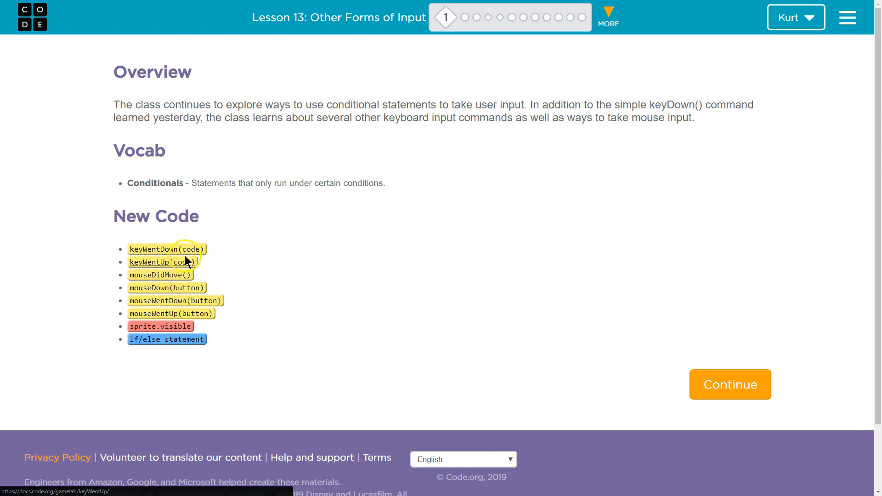
mouse_move(187, 269)
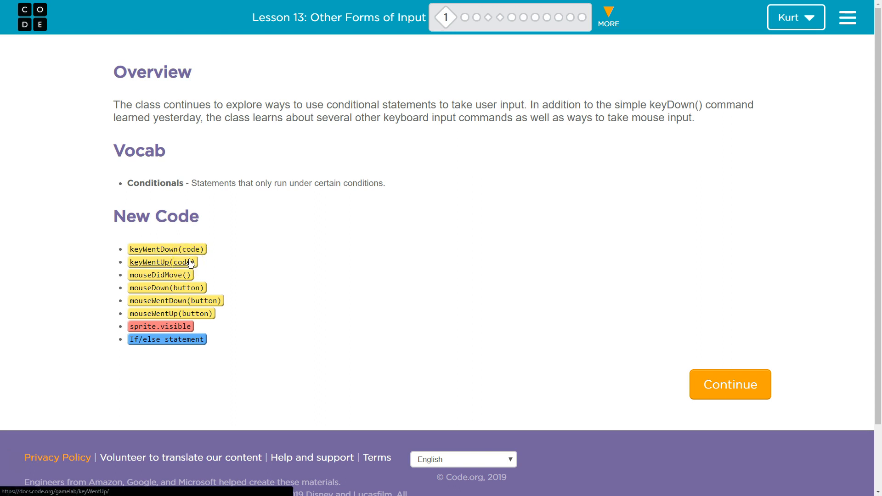
mouse_move(249, 242)
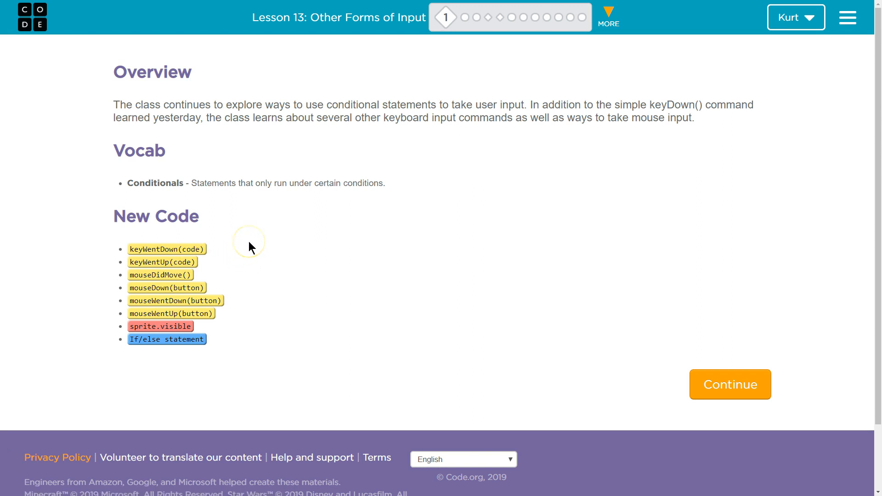
mouse_move(257, 247)
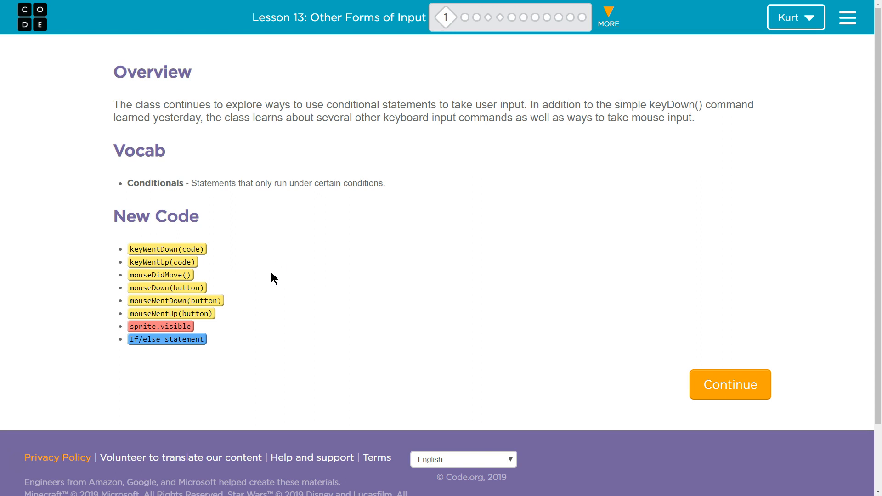
mouse_move(212, 314)
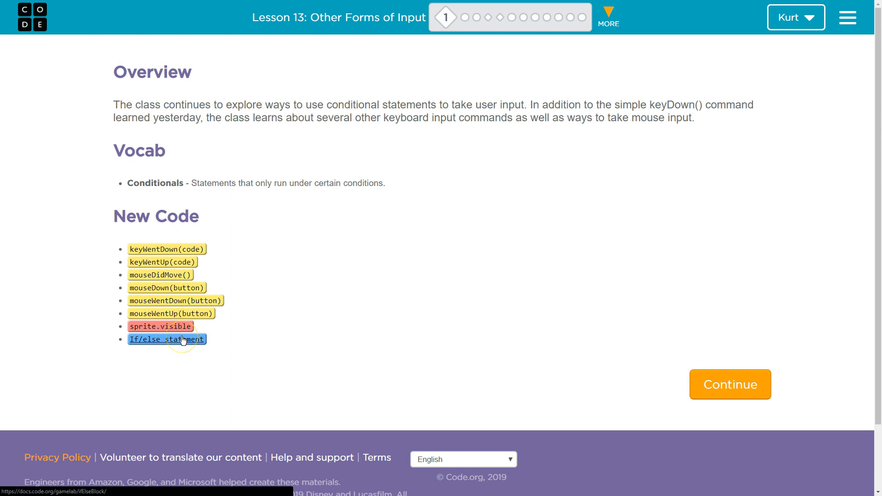
mouse_move(576, 185)
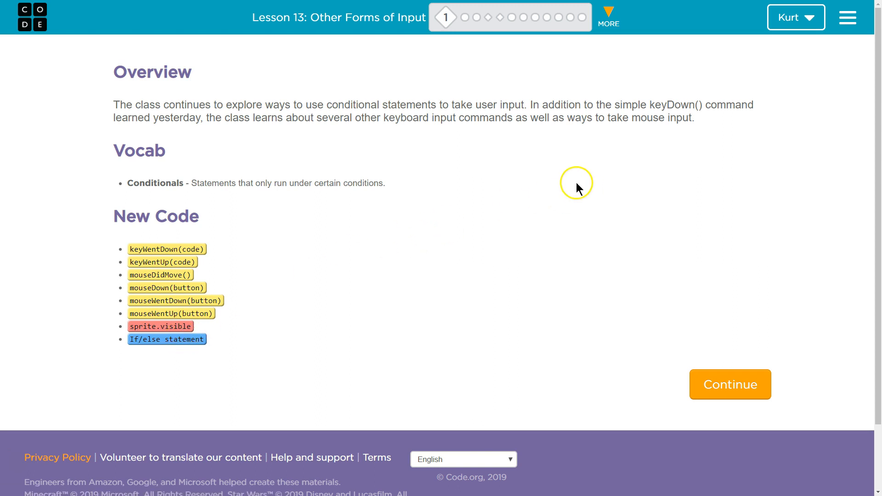
mouse_move(576, 186)
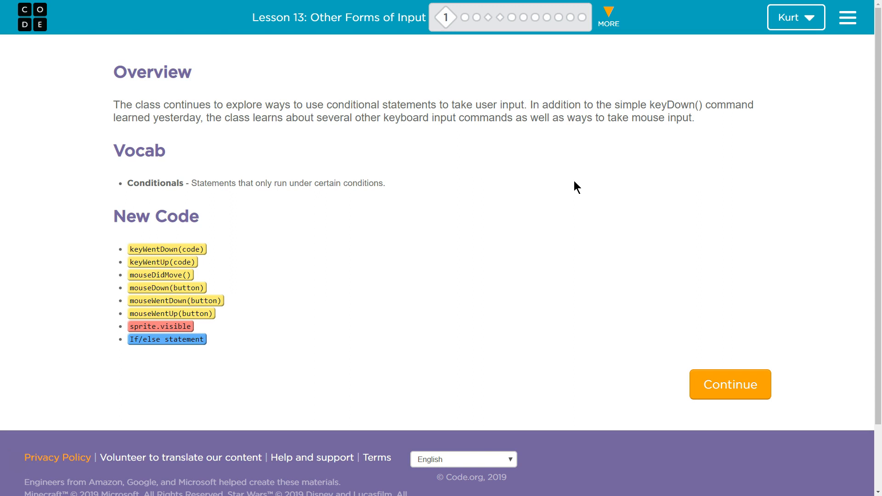
mouse_move(652, 202)
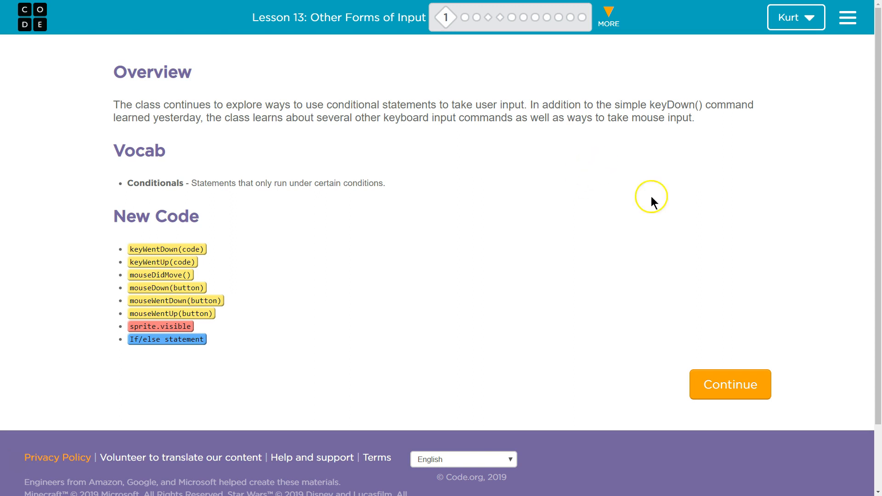